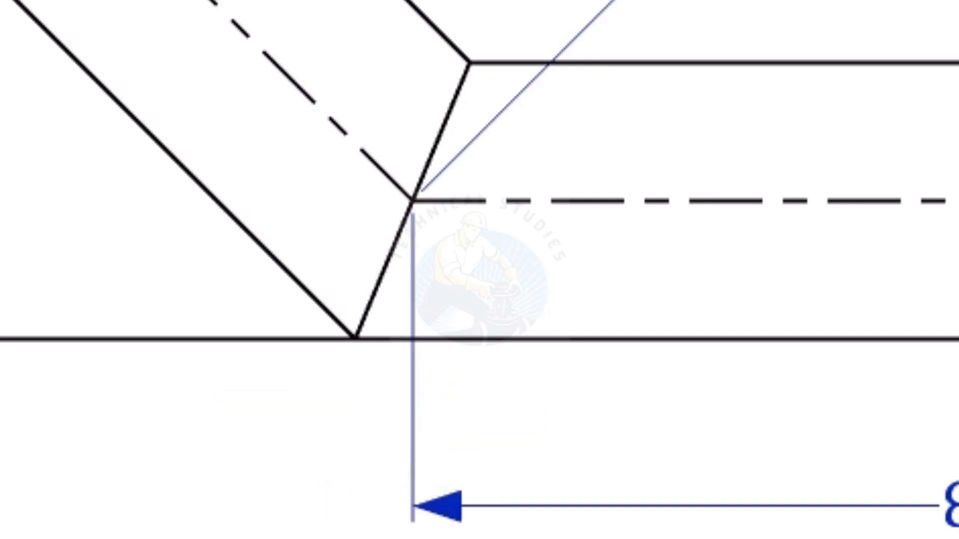
Step: Compute 168.3 × tan(22.5°) ÷ 2 to get the 34.856 mm cut back
{"action": "left_click", "coordinate": [96, 443]}
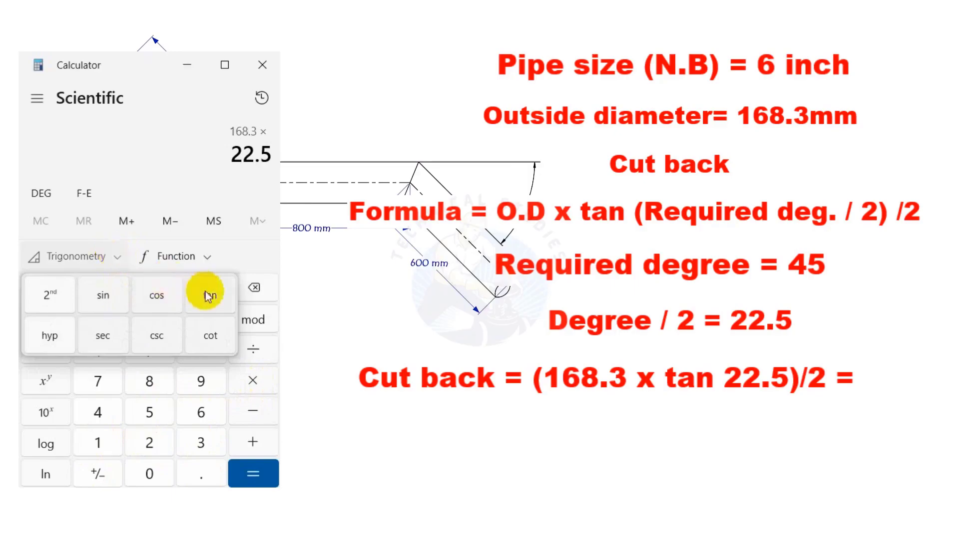
{"action": "left_click", "coordinate": [253, 474]}
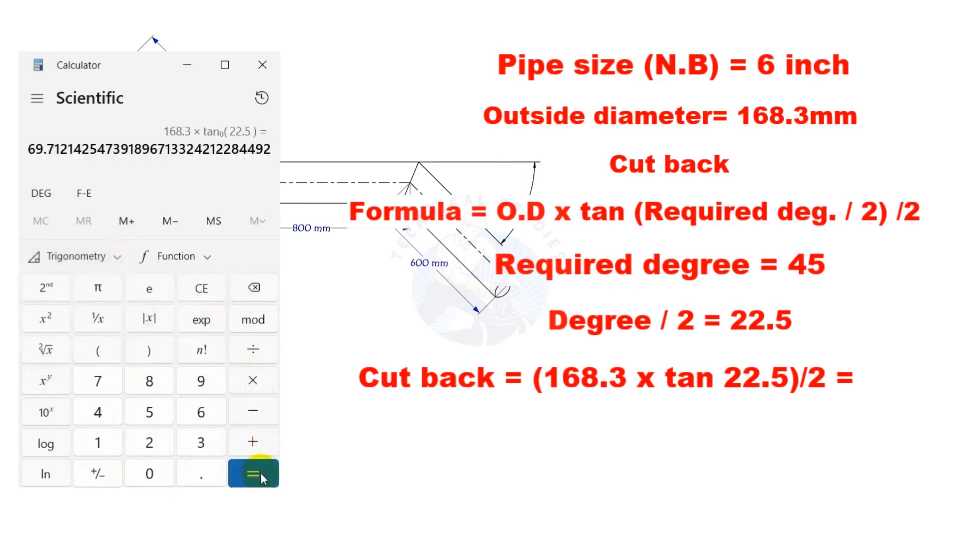
{"action": "mouse_move", "coordinate": [252, 354]}
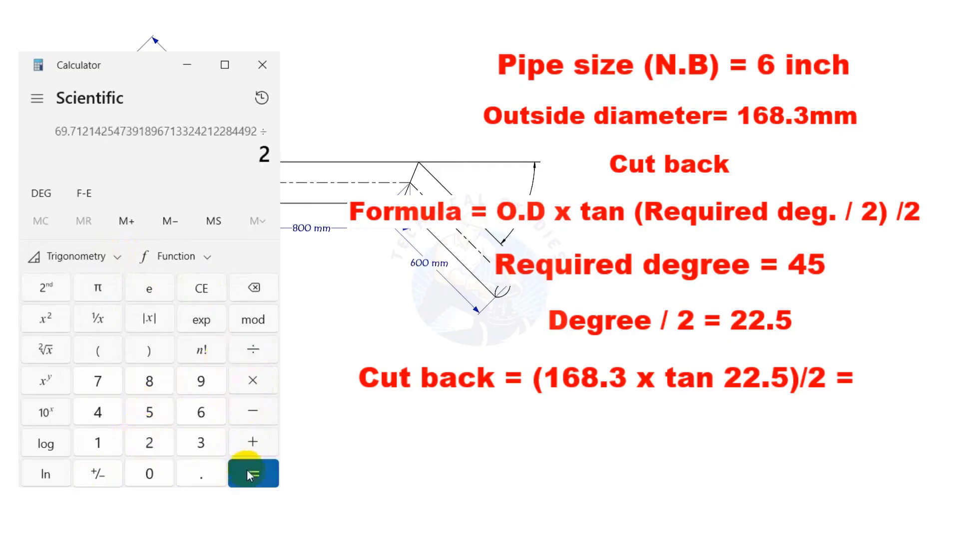
{"action": "left_click", "coordinate": [253, 475]}
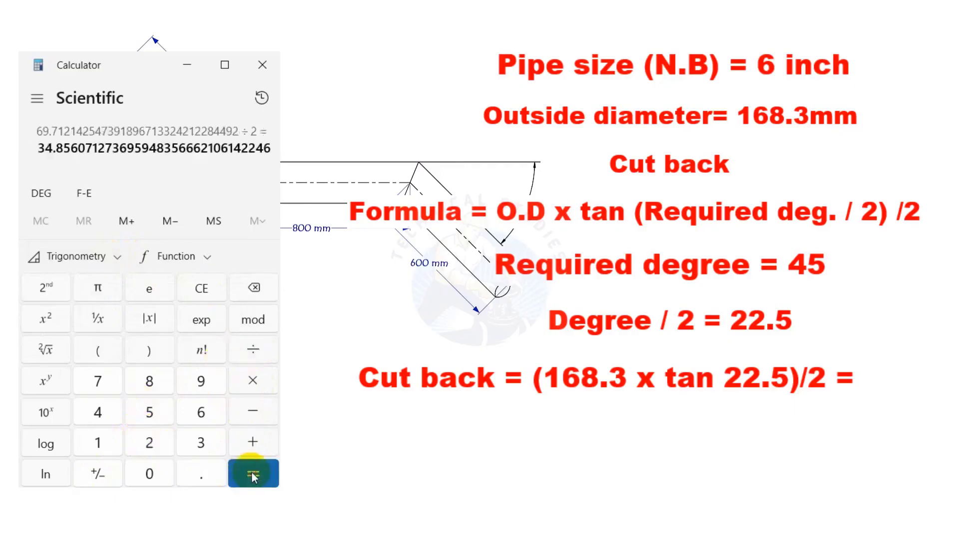